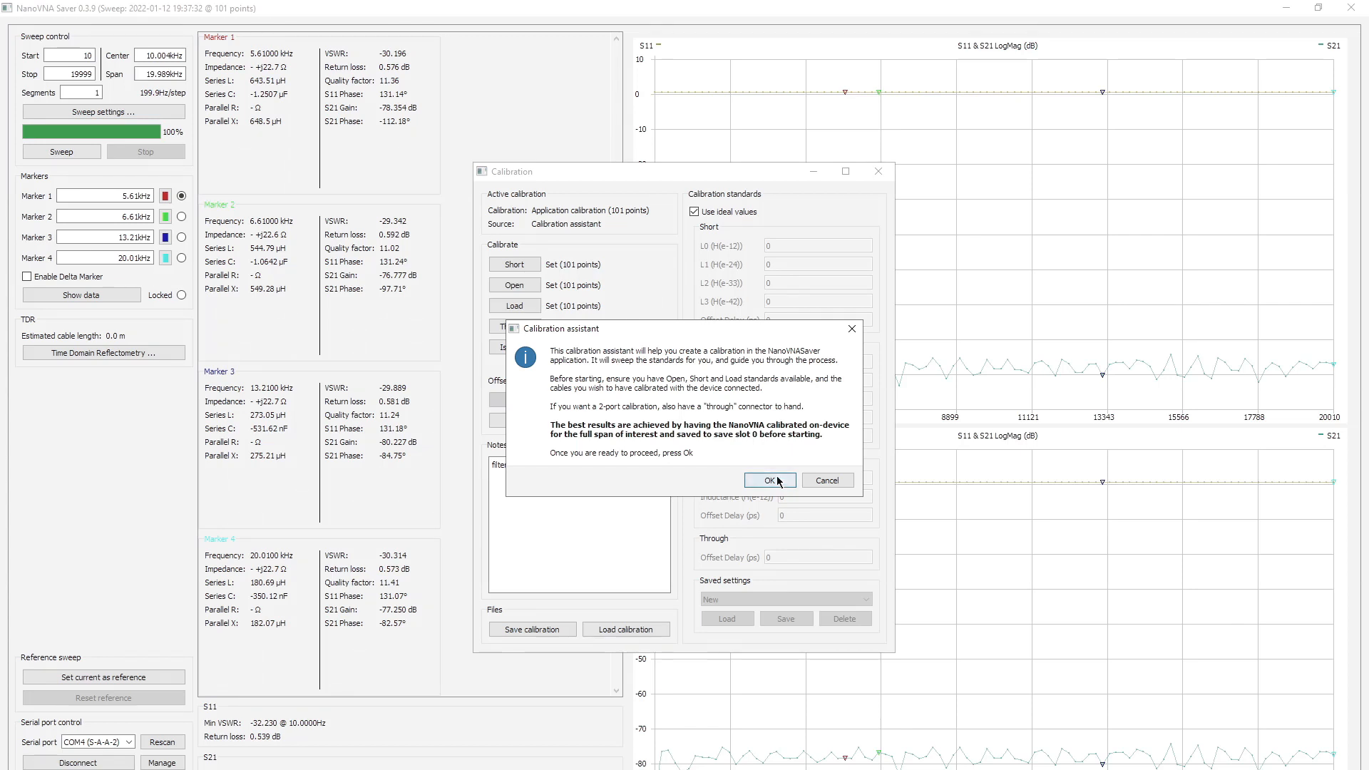
Run the guided calibration through the short, open and load standards on port 1.
click(769, 479)
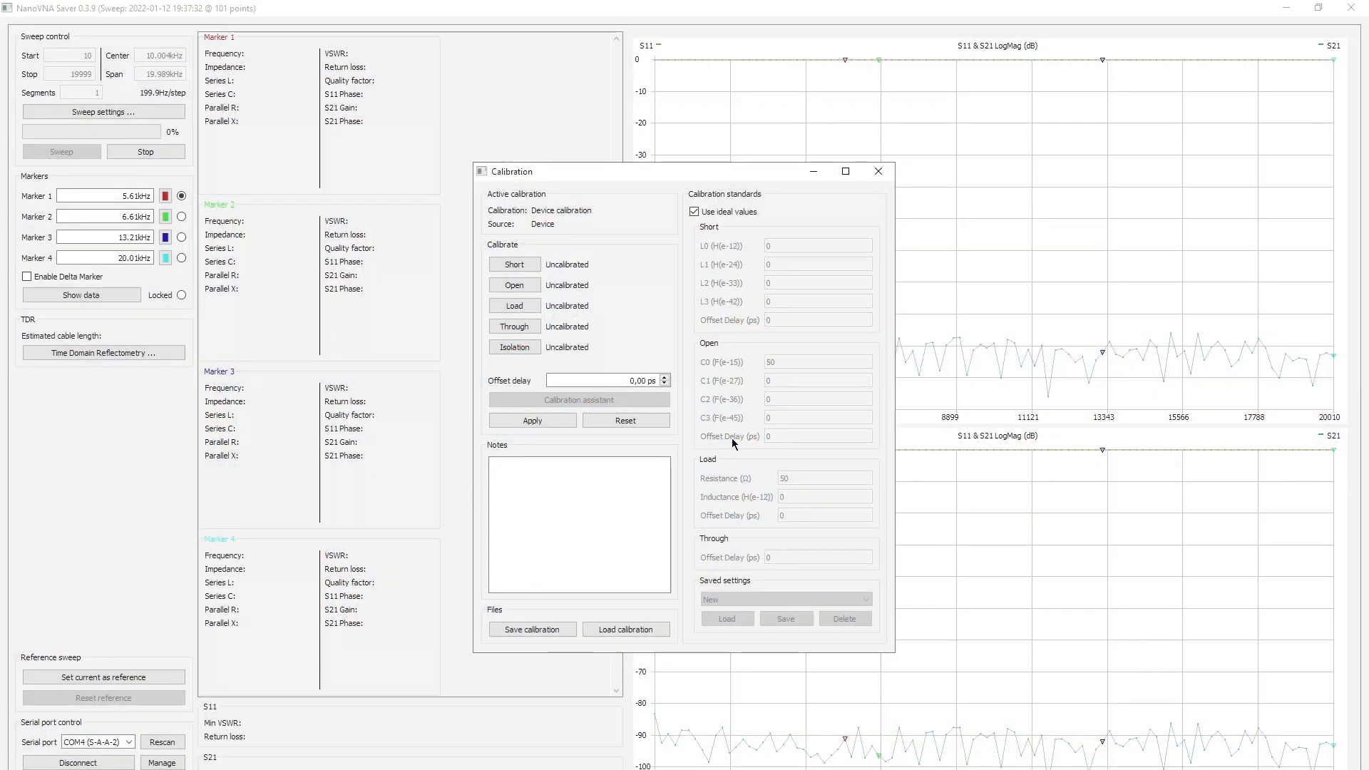
click(513, 284)
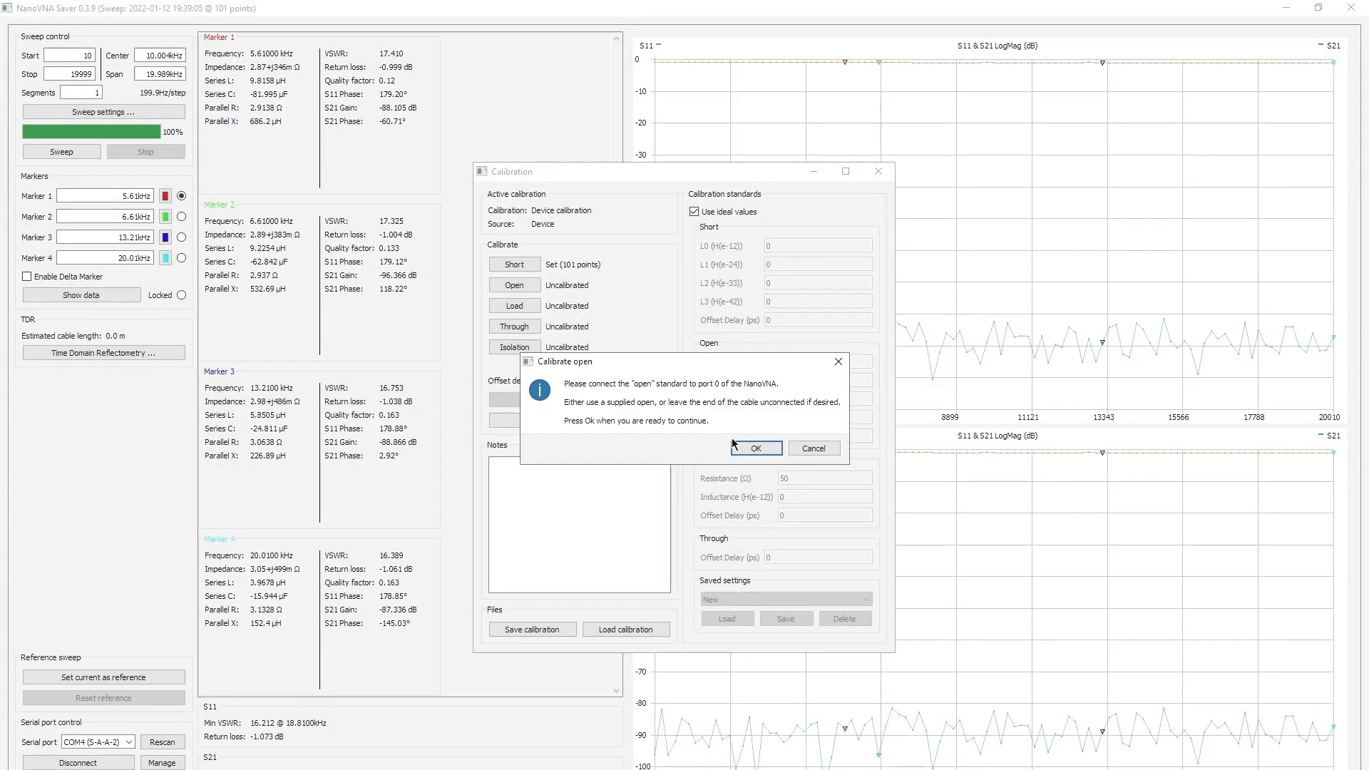
click(756, 448)
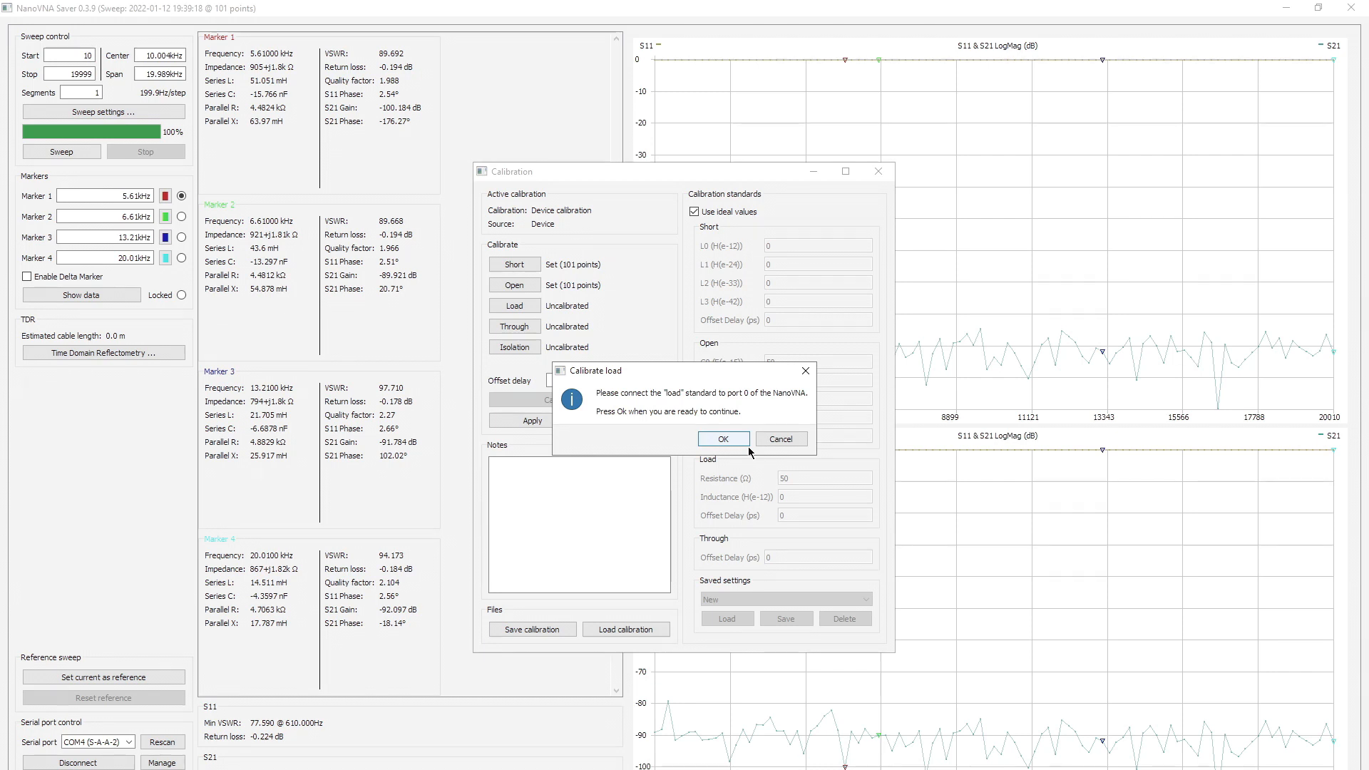
click(723, 439)
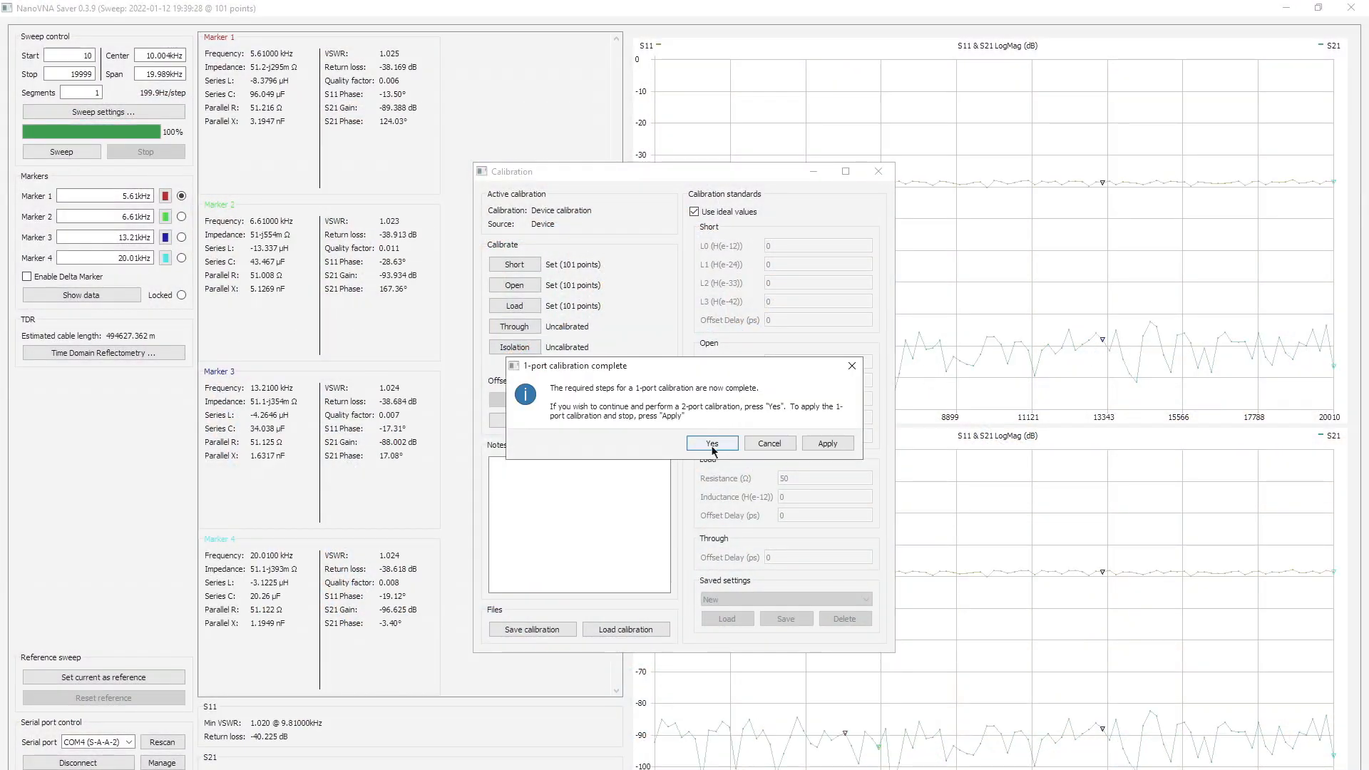
Complete the isolation and through measurements to finish the two-port calibration.
click(712, 442)
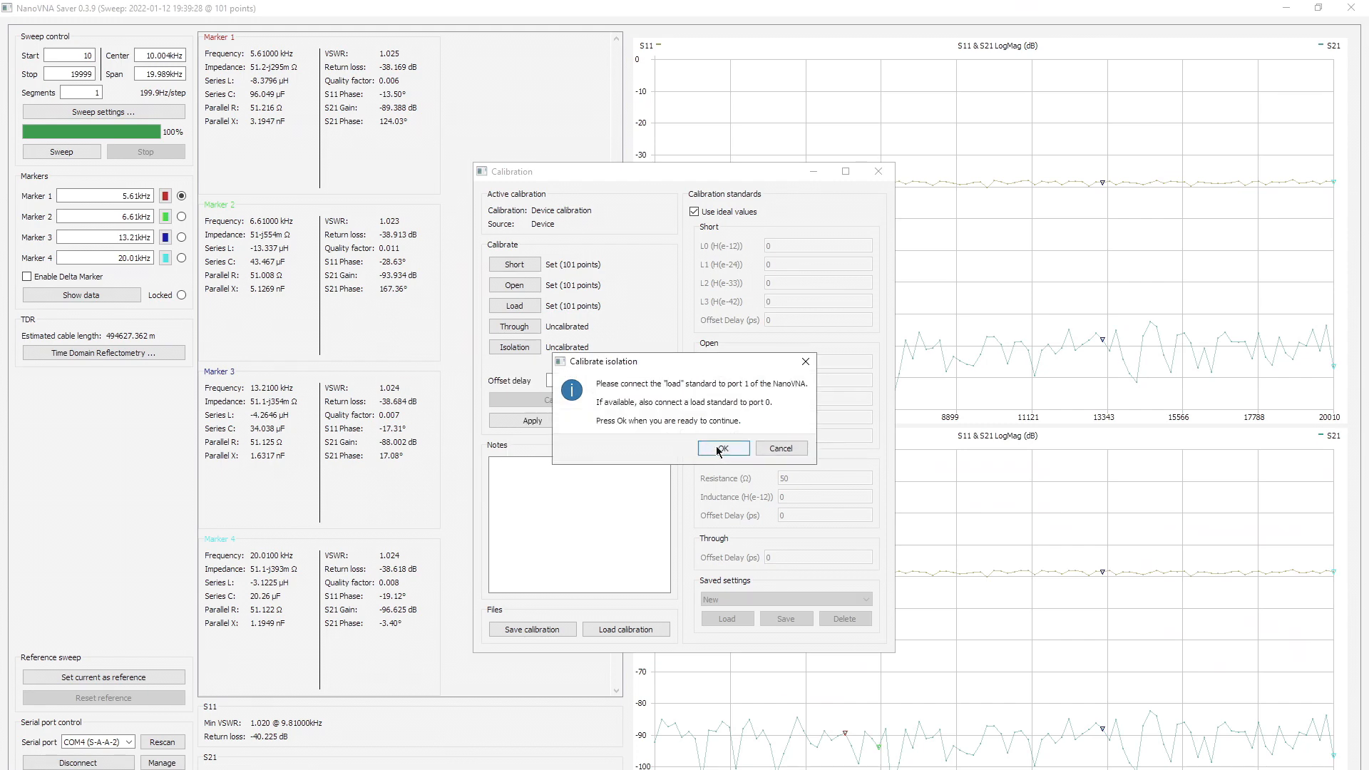
click(723, 448)
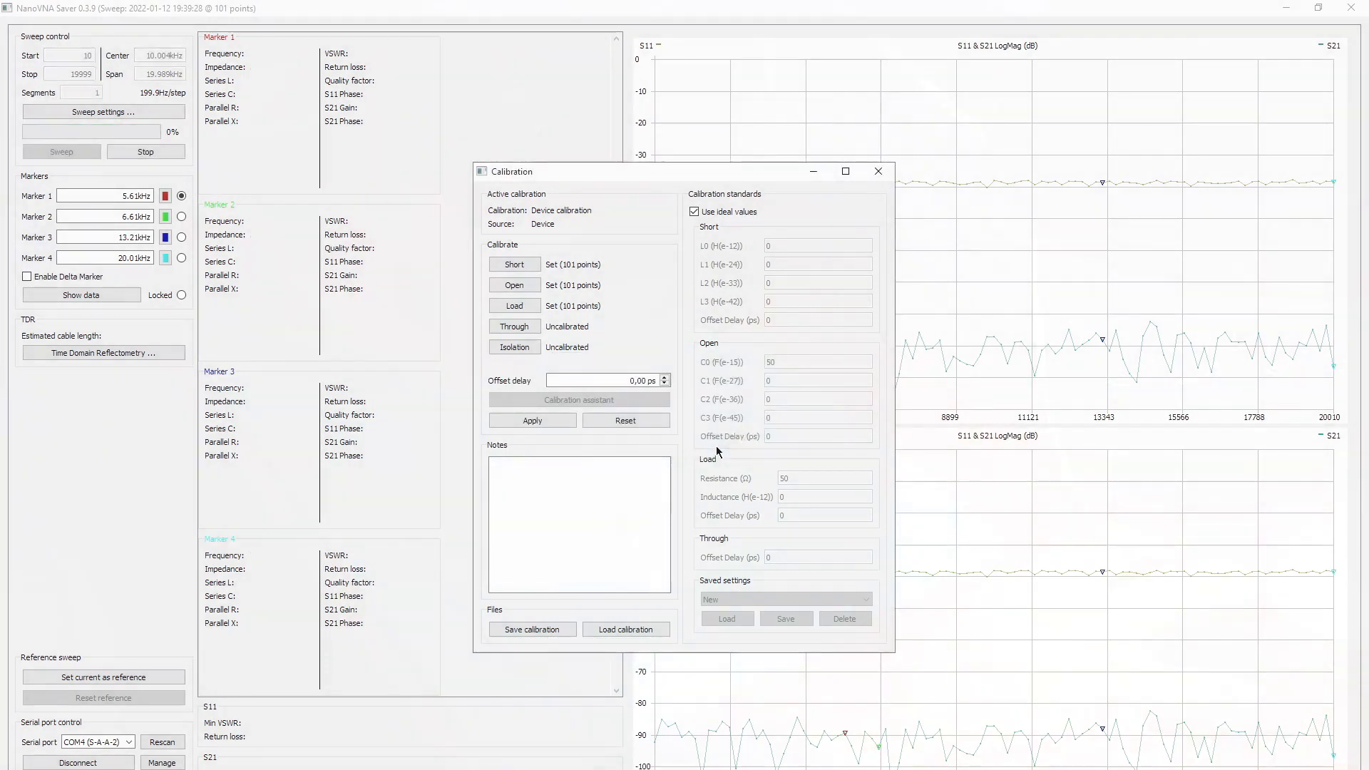
click(514, 326)
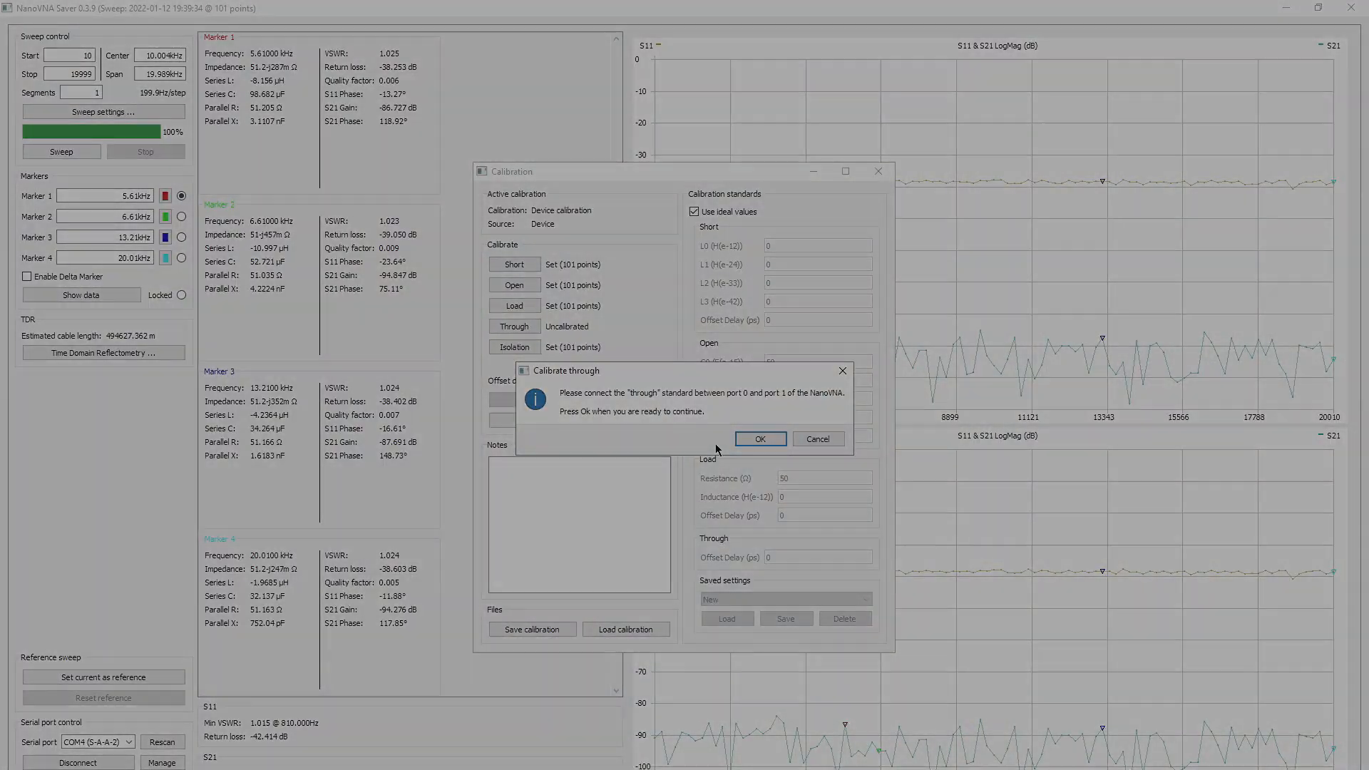
click(760, 439)
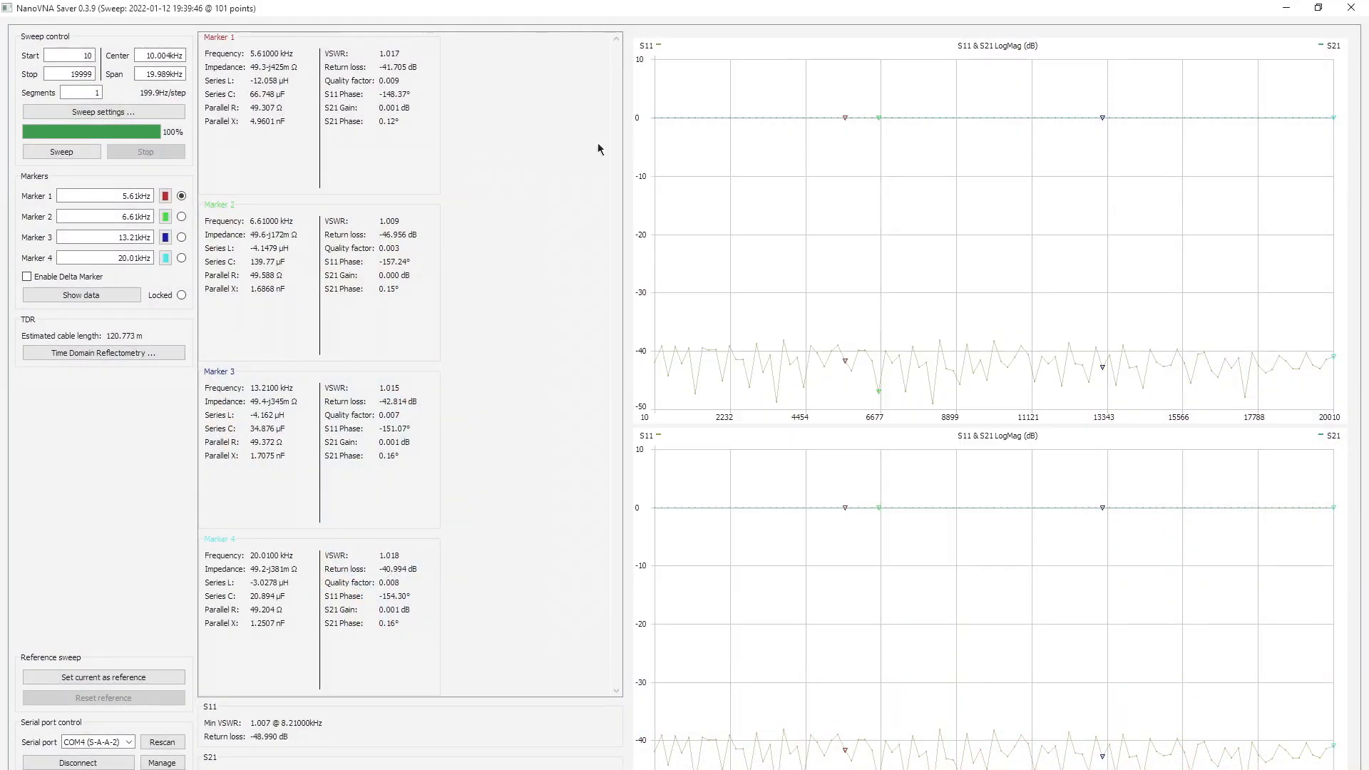
mouse_move(1054, 124)
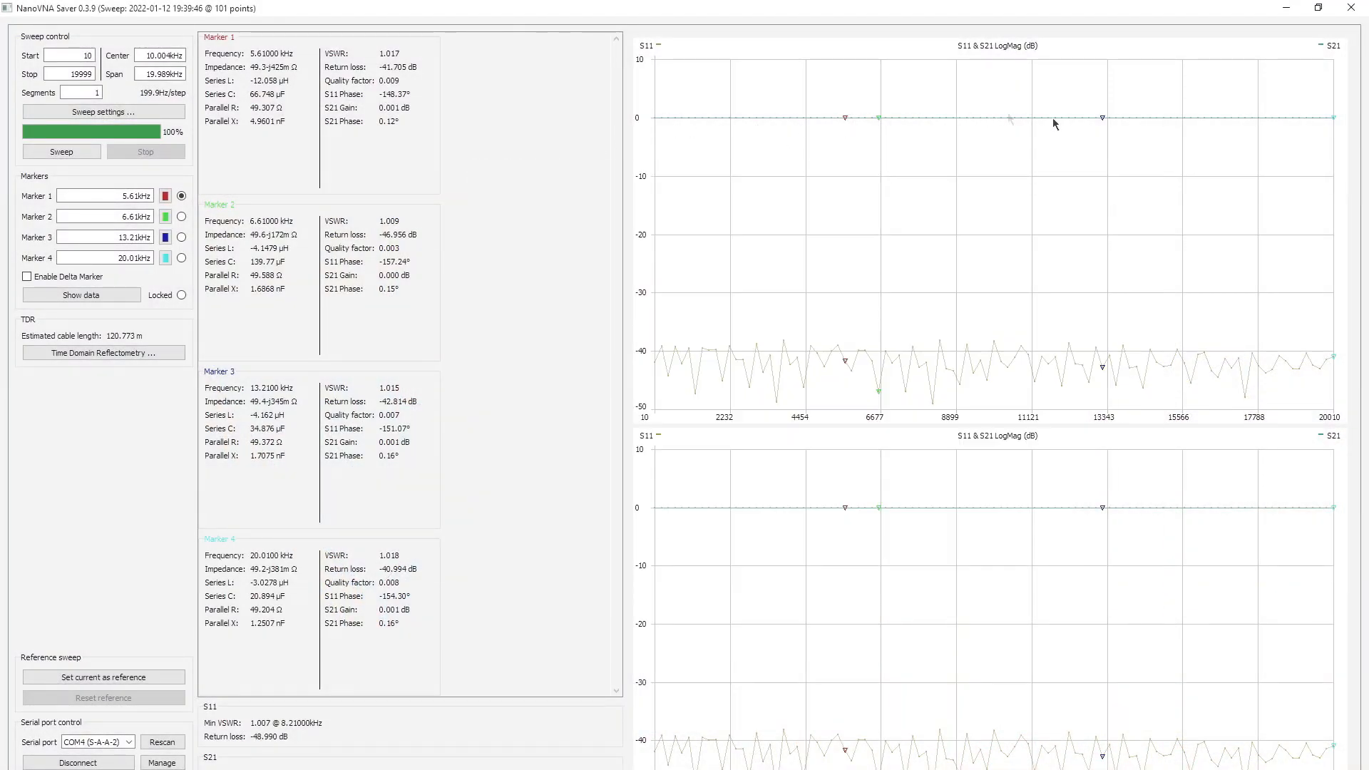
mouse_move(1072, 127)
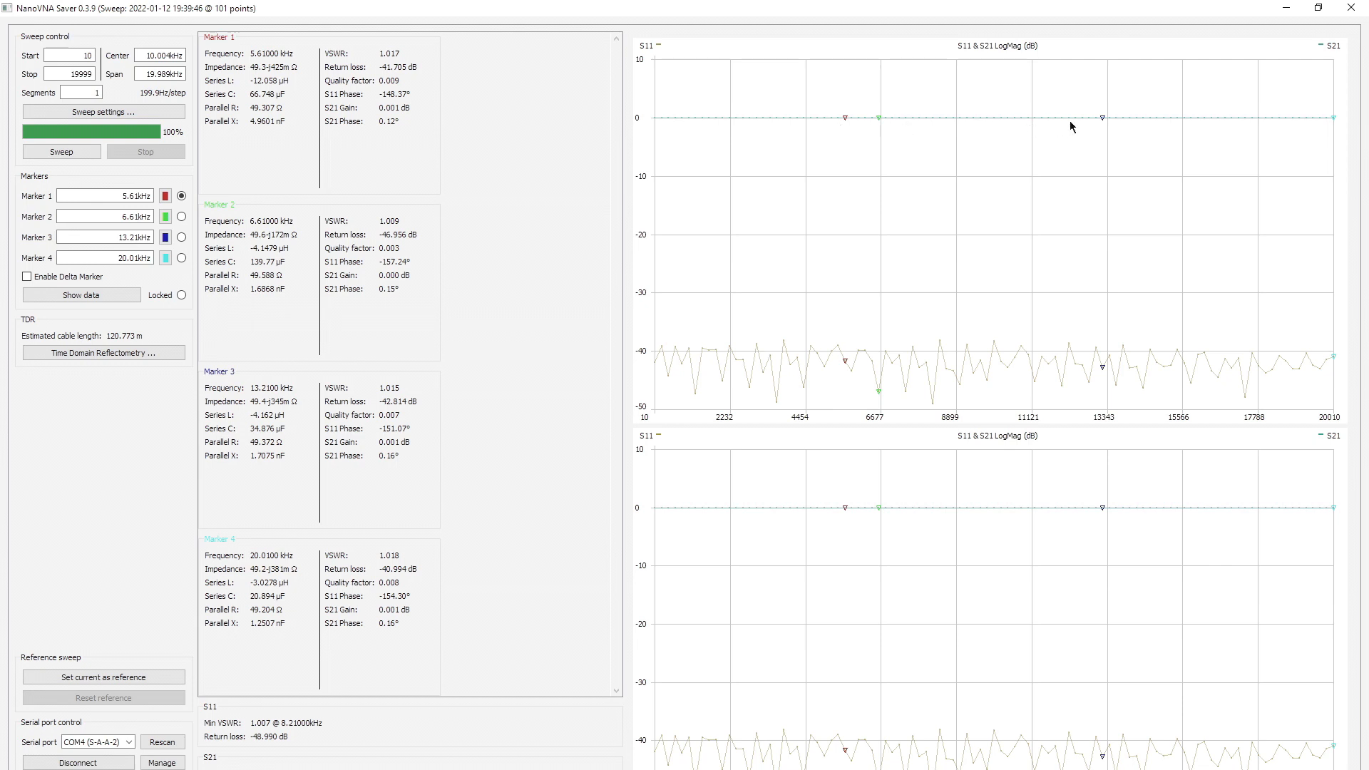
mouse_move(961, 115)
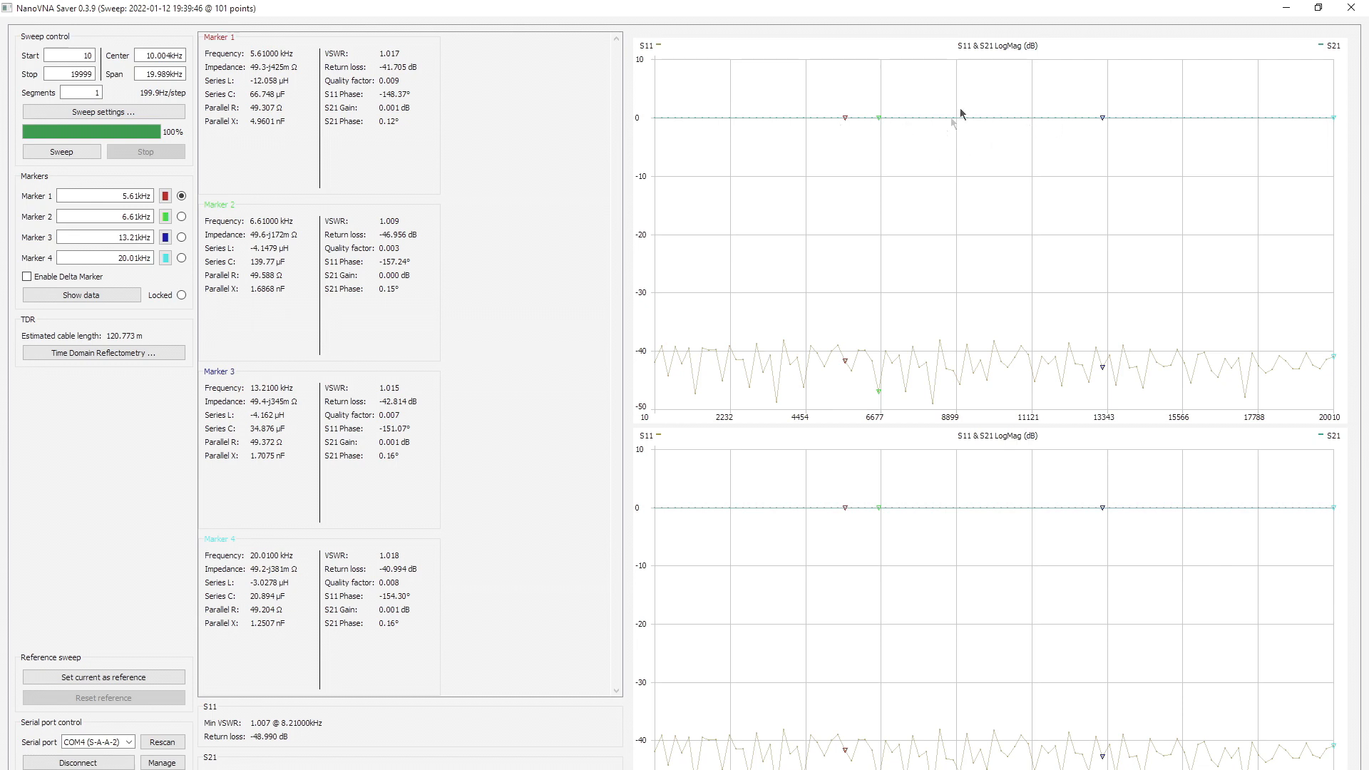
mouse_move(814, 131)
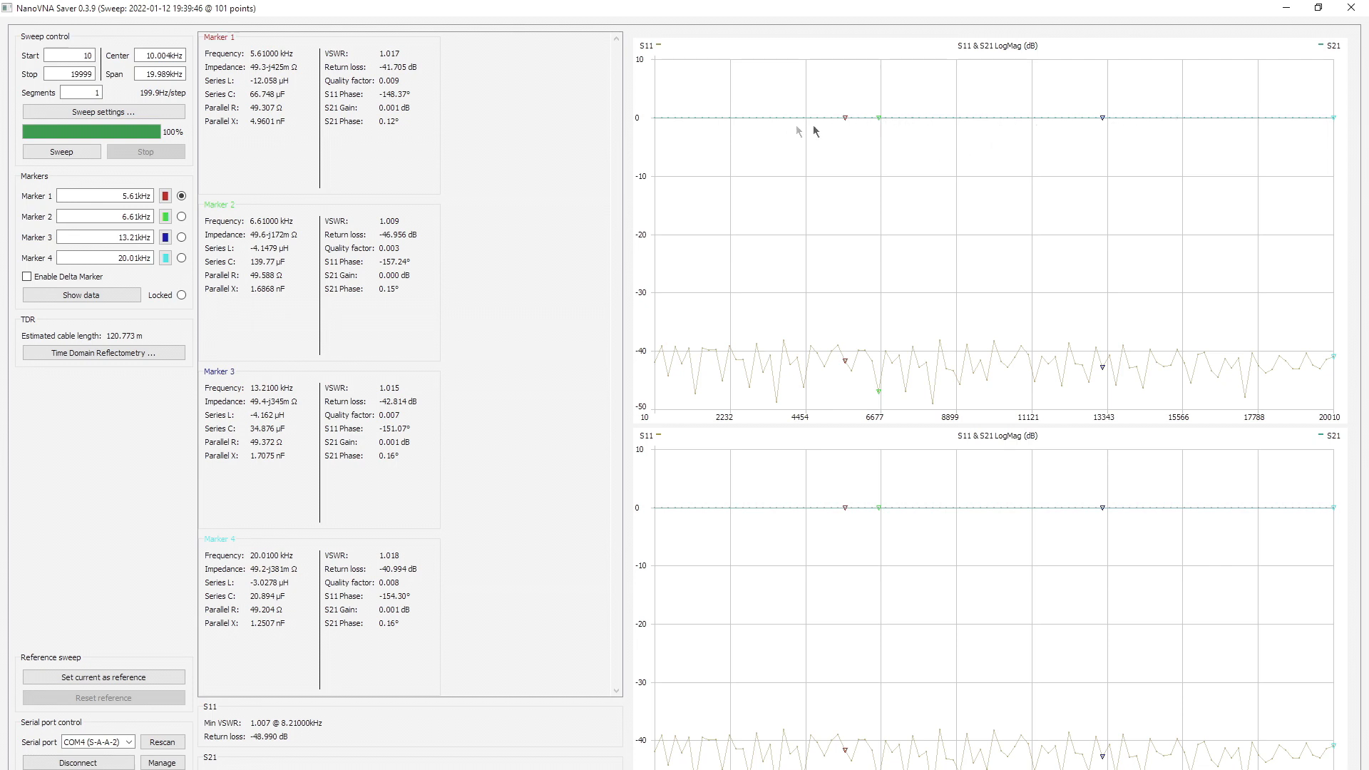
mouse_move(766, 137)
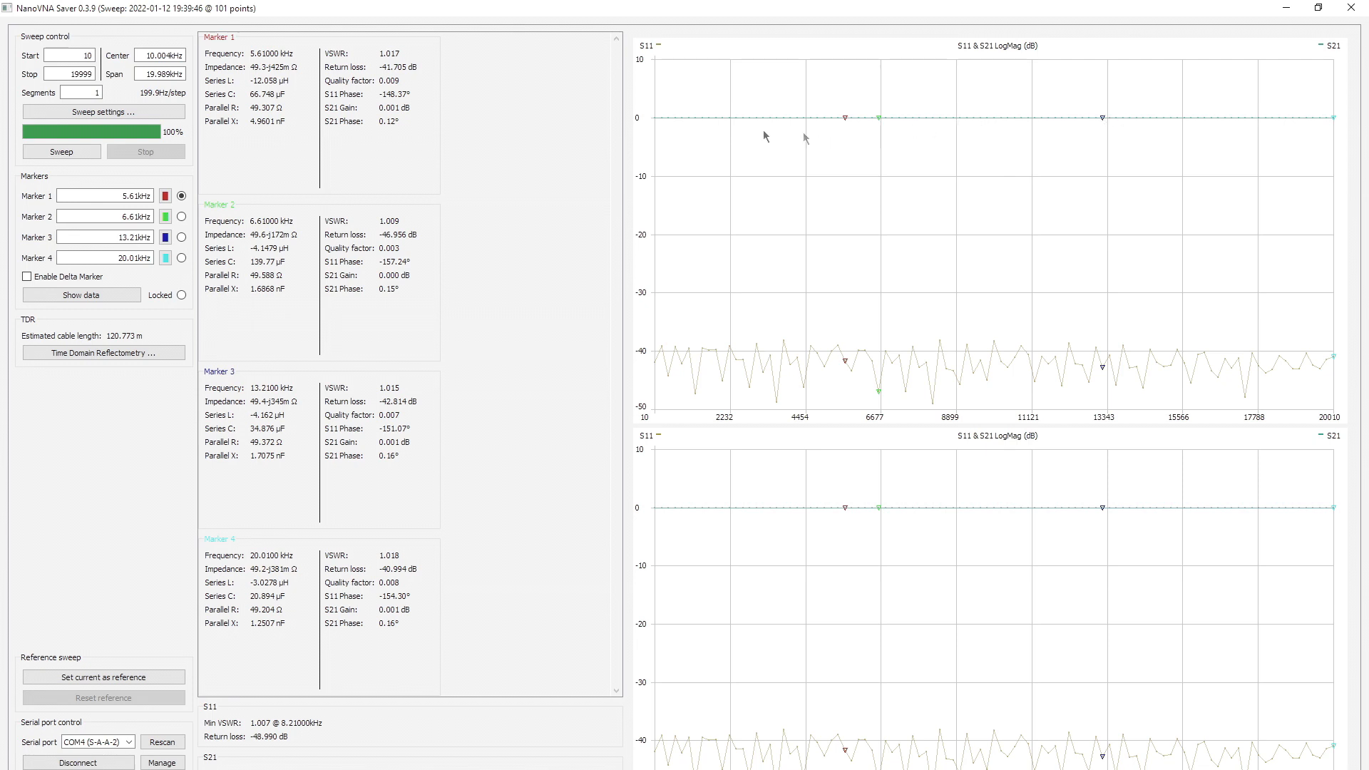
mouse_move(880, 123)
text(800m)
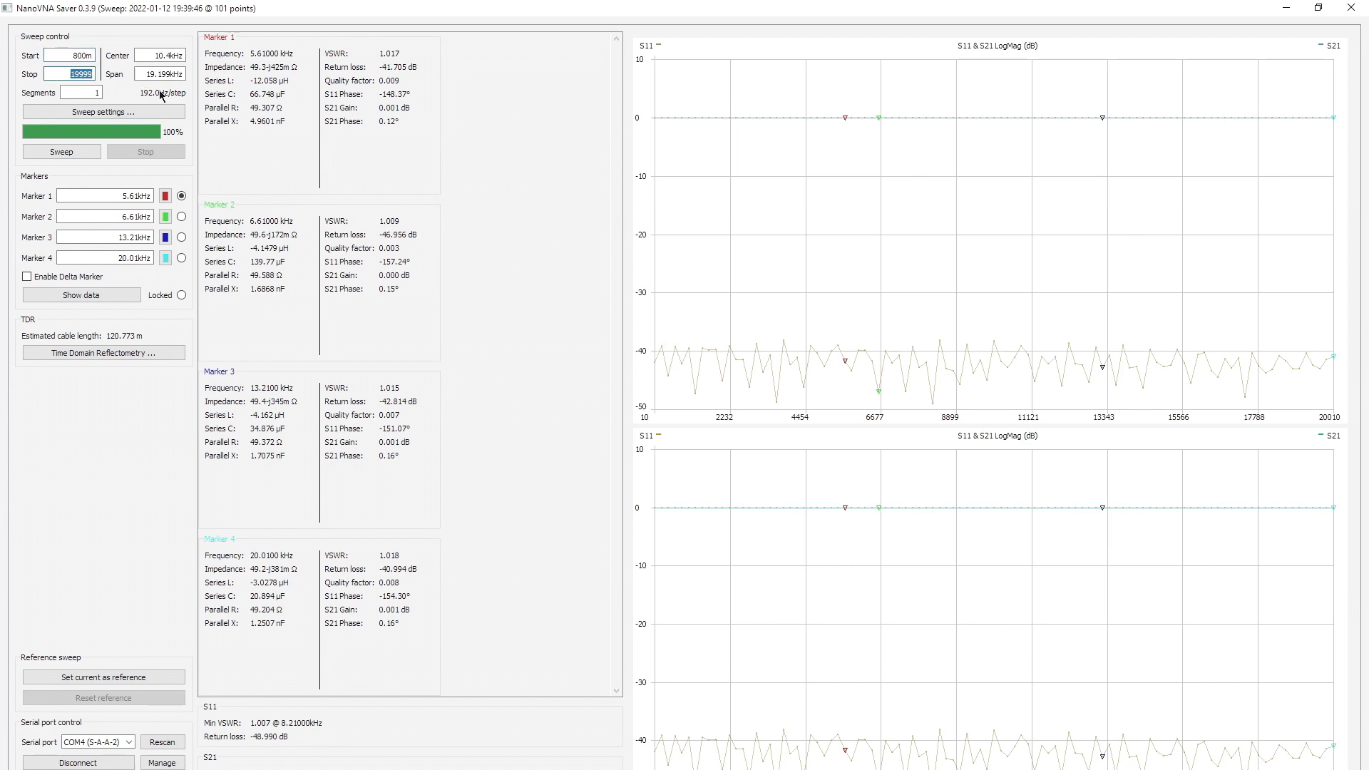
Set the stop frequency to 950 MHz and sweep the filter over 800–950 MHz.
text(950m)
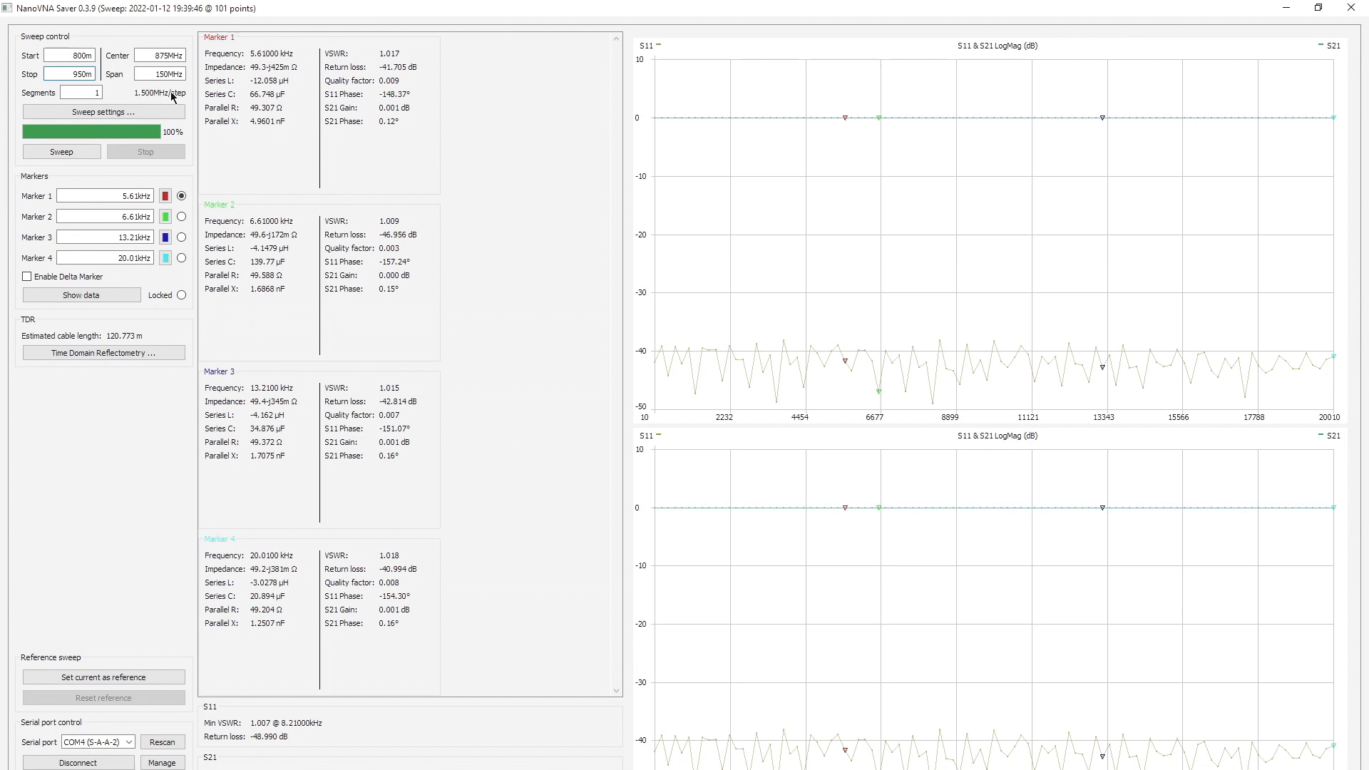
click(60, 151)
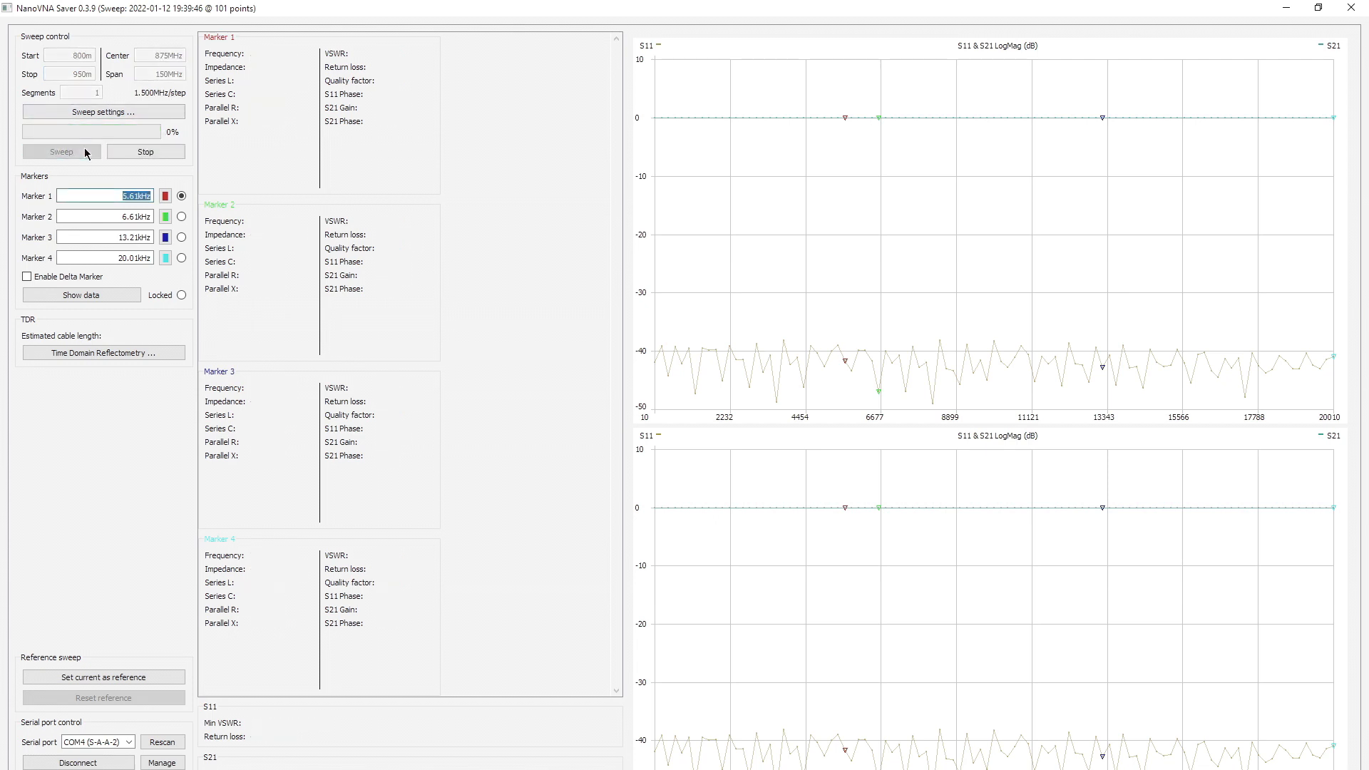
click(61, 151)
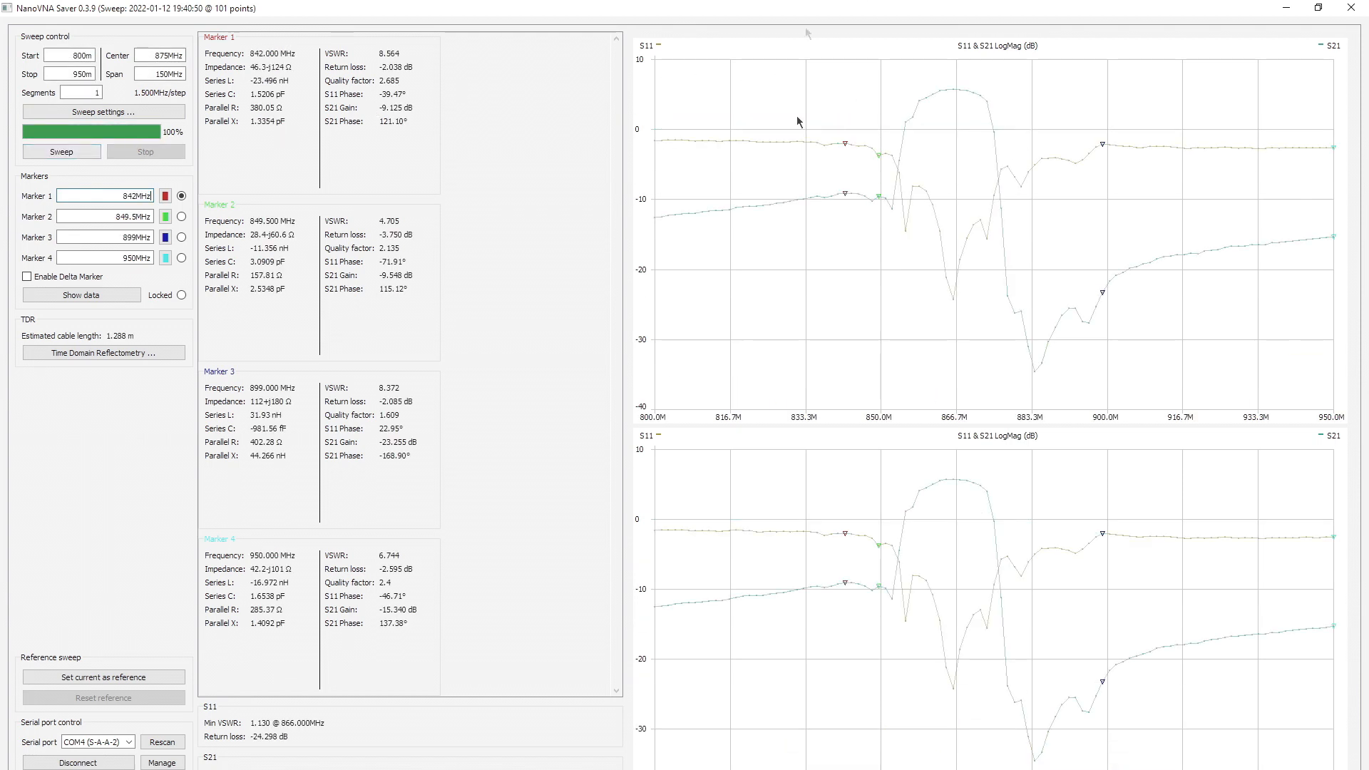
mouse_move(934, 217)
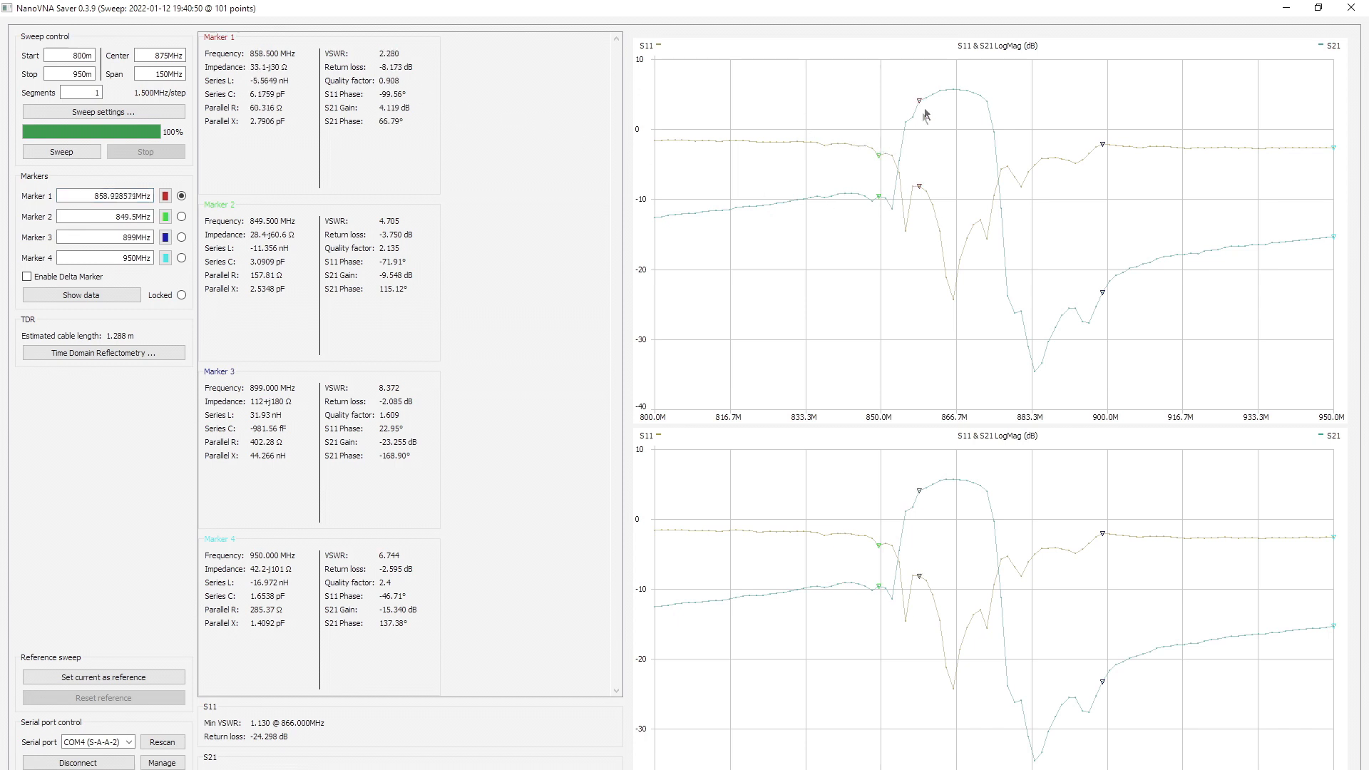
Move marker 1 onto the S21 passband peak at 866 MHz.
drag(926, 114, 952, 87)
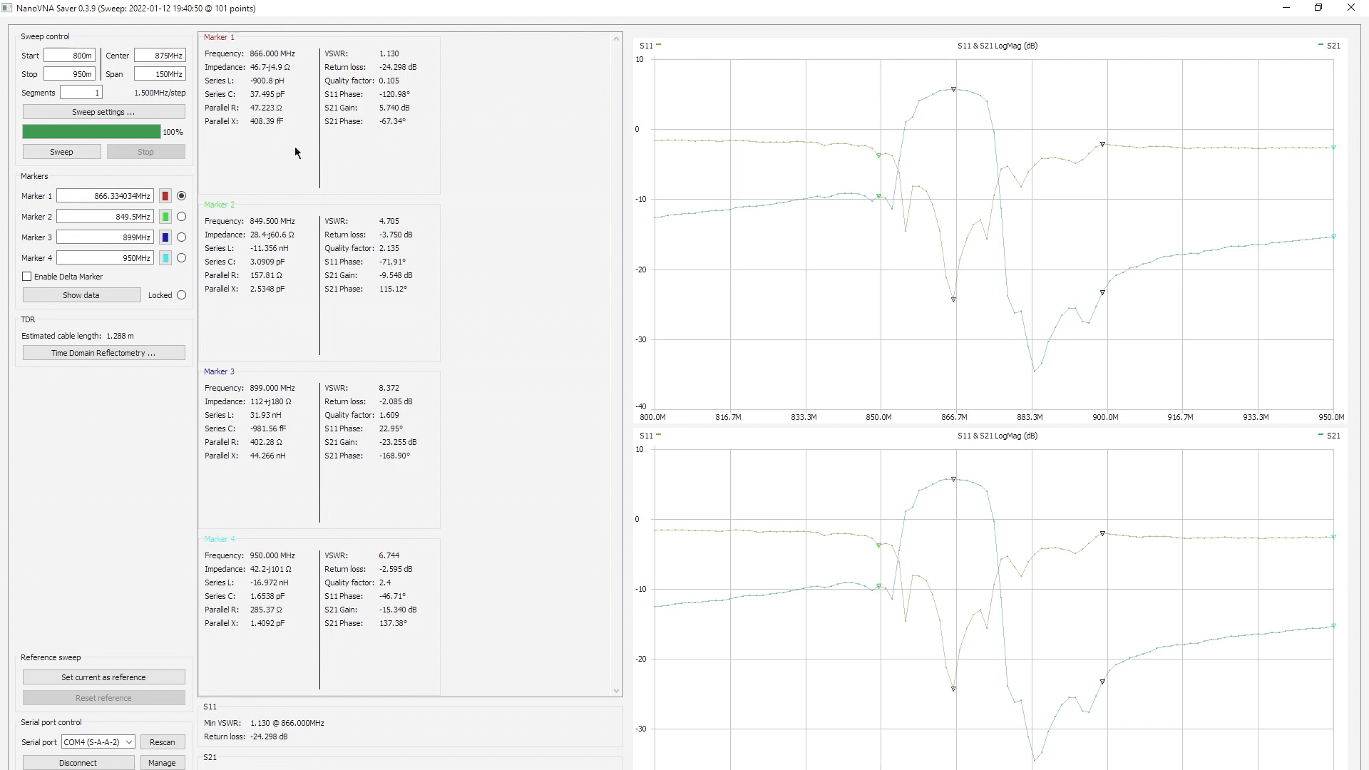
mouse_move(955, 77)
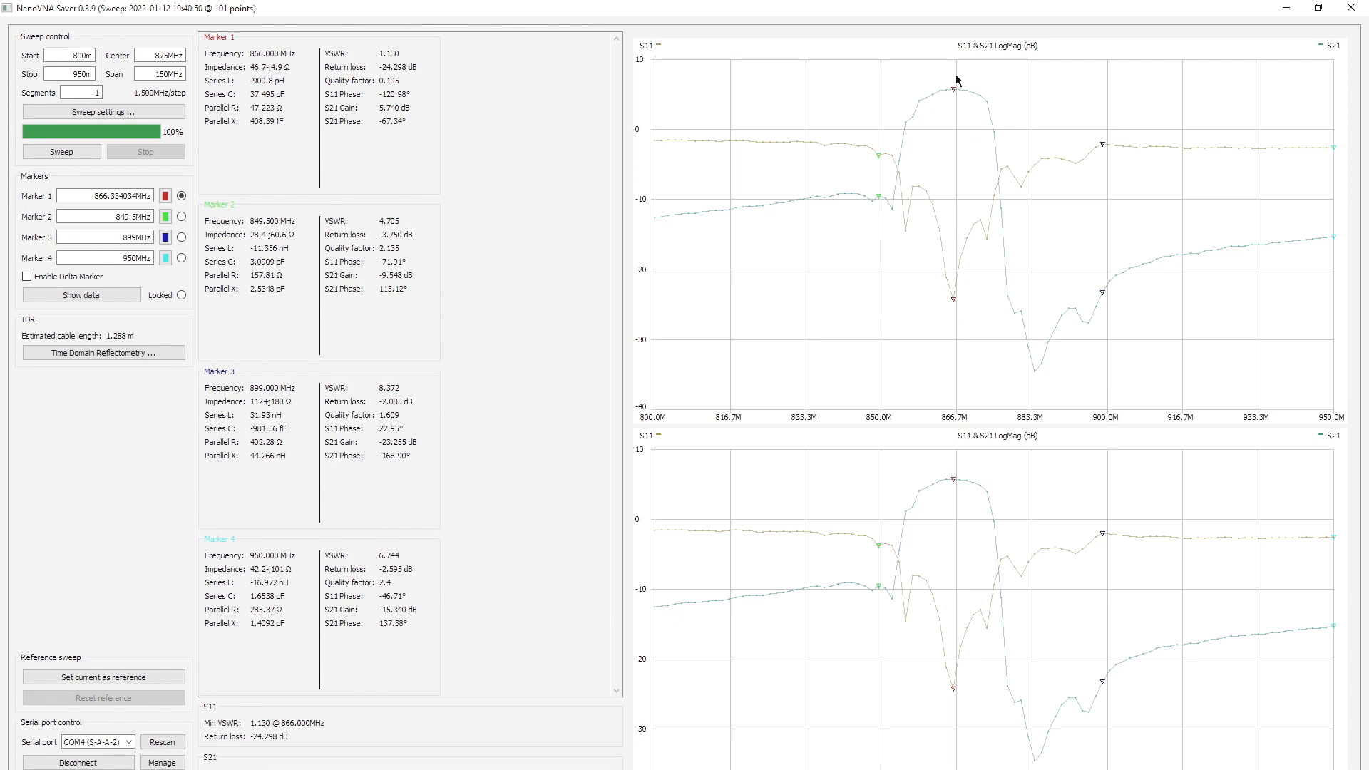
mouse_move(953, 85)
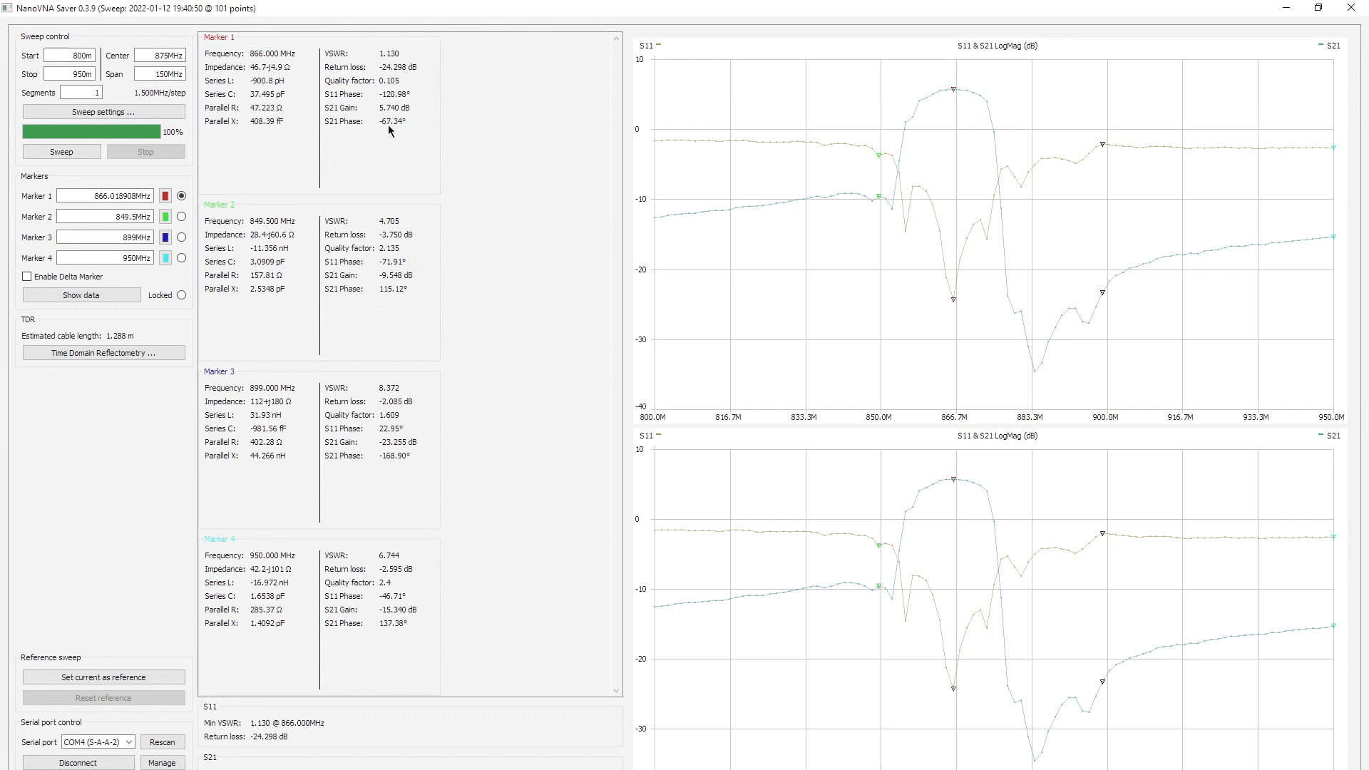
mouse_move(329, 141)
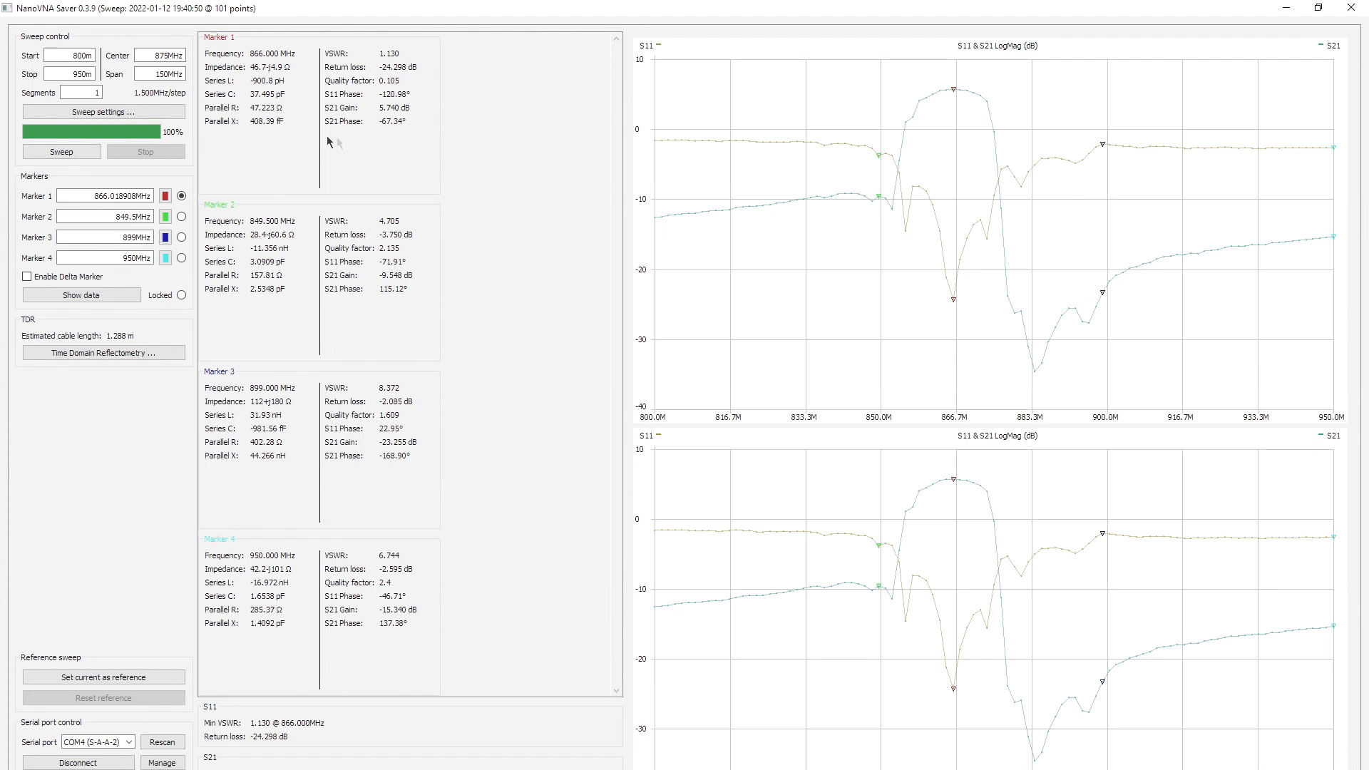
mouse_move(953, 97)
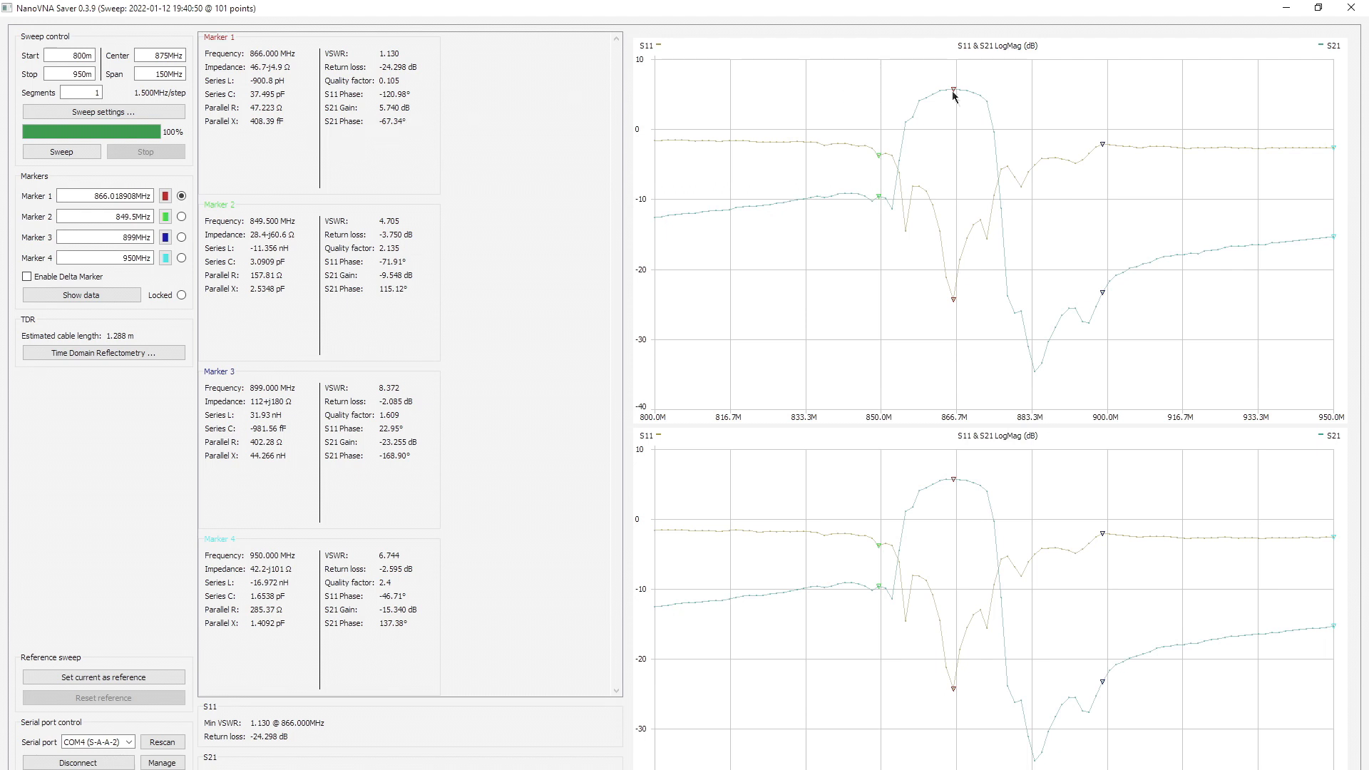
mouse_move(1101, 297)
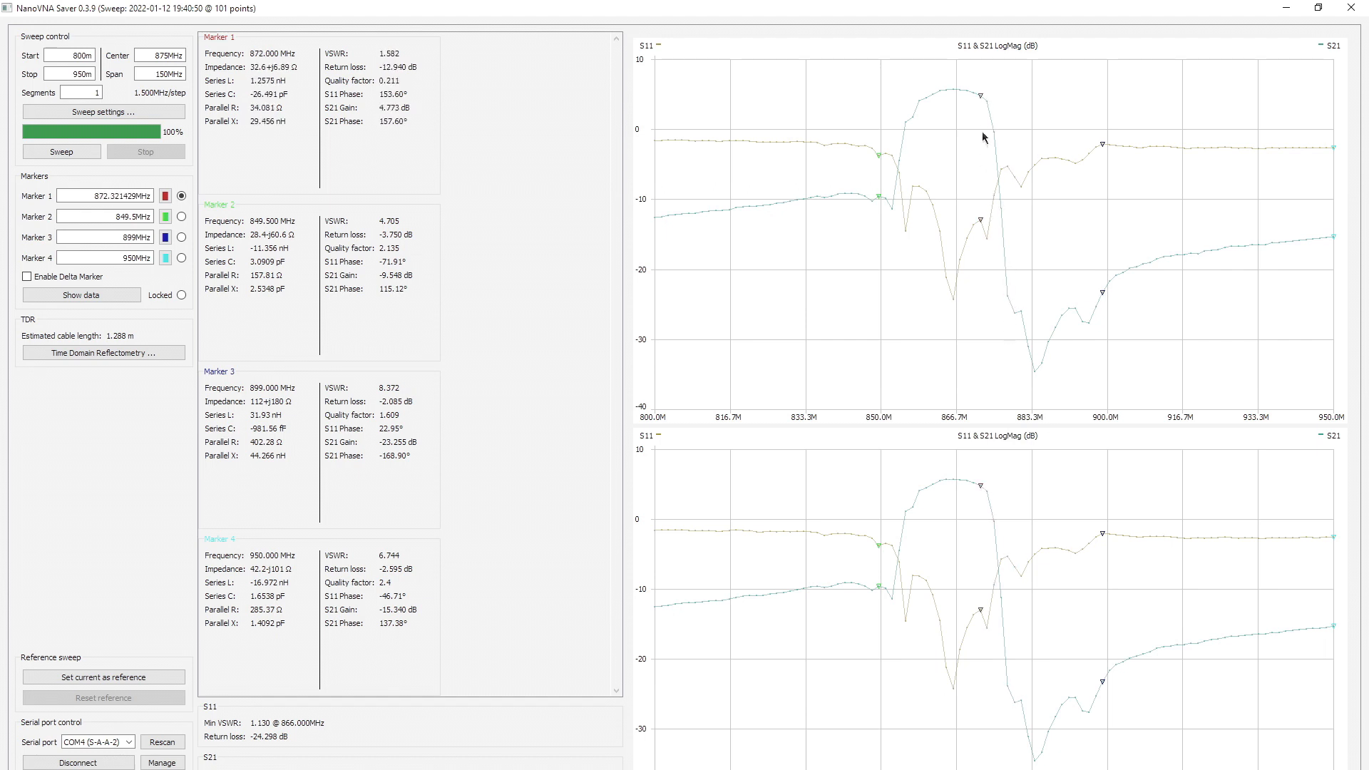
click(953, 112)
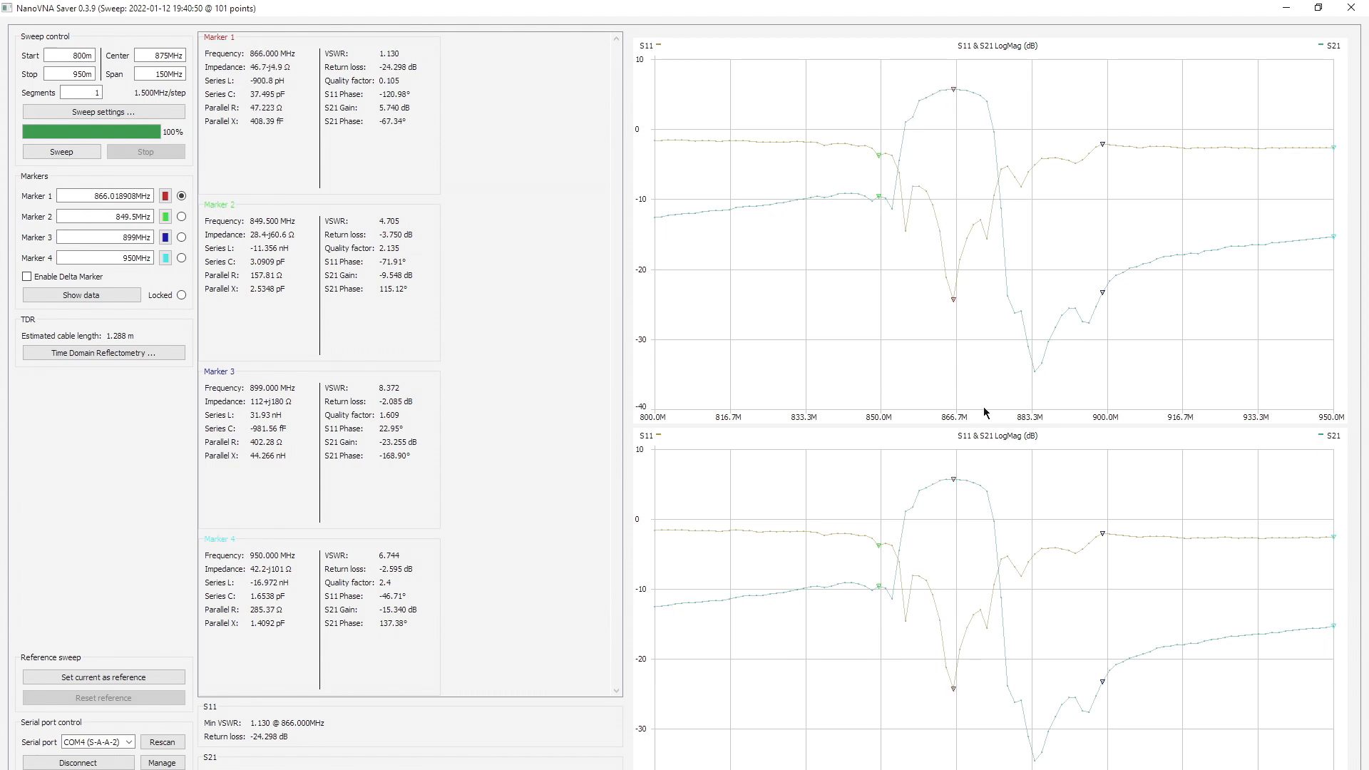
mouse_move(417, 132)
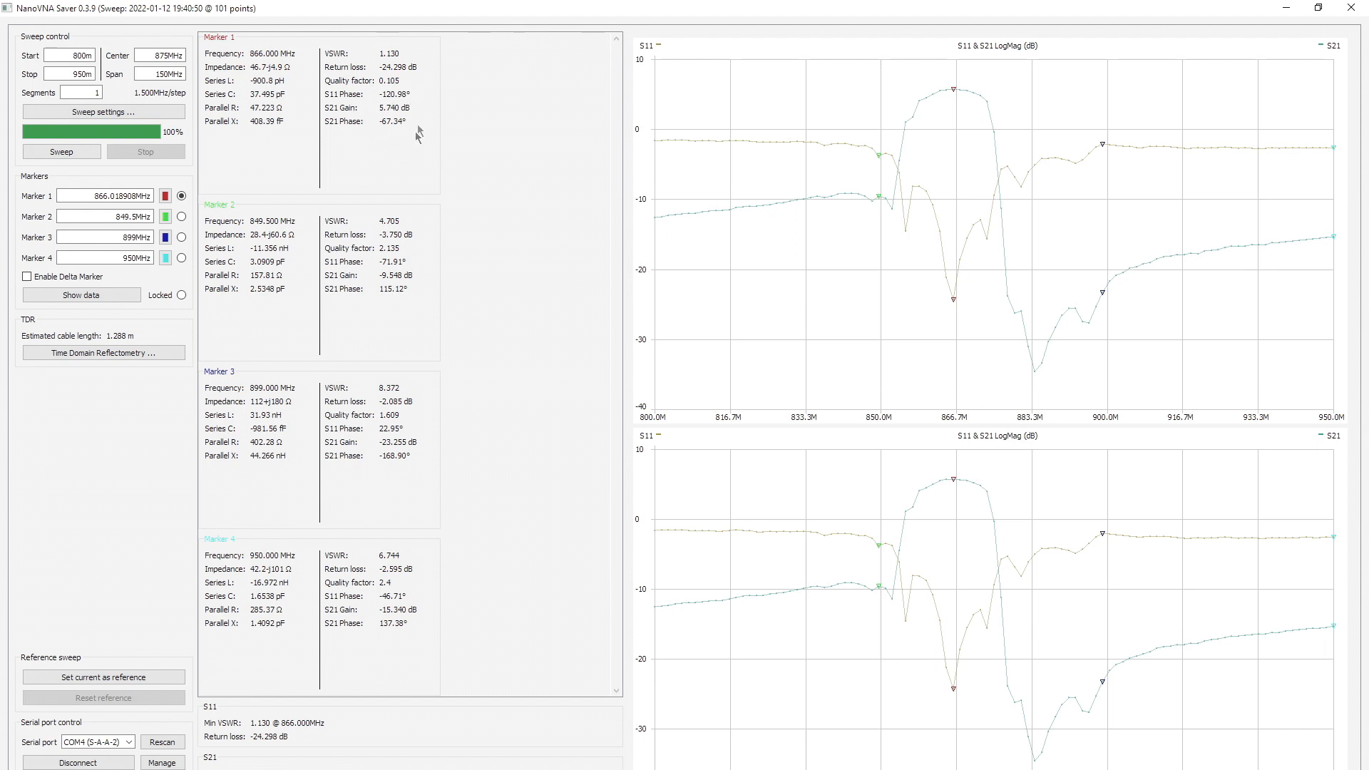
mouse_move(442, 110)
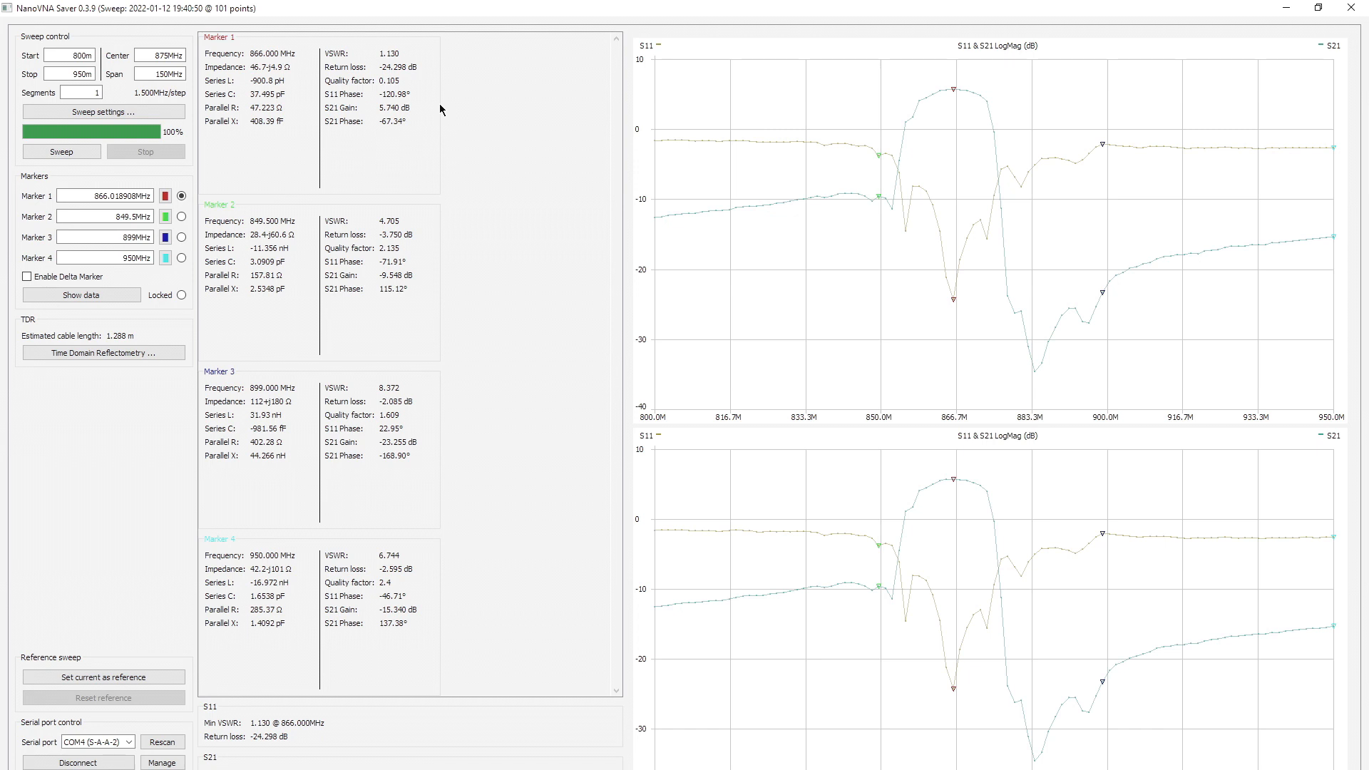
mouse_move(662, 132)
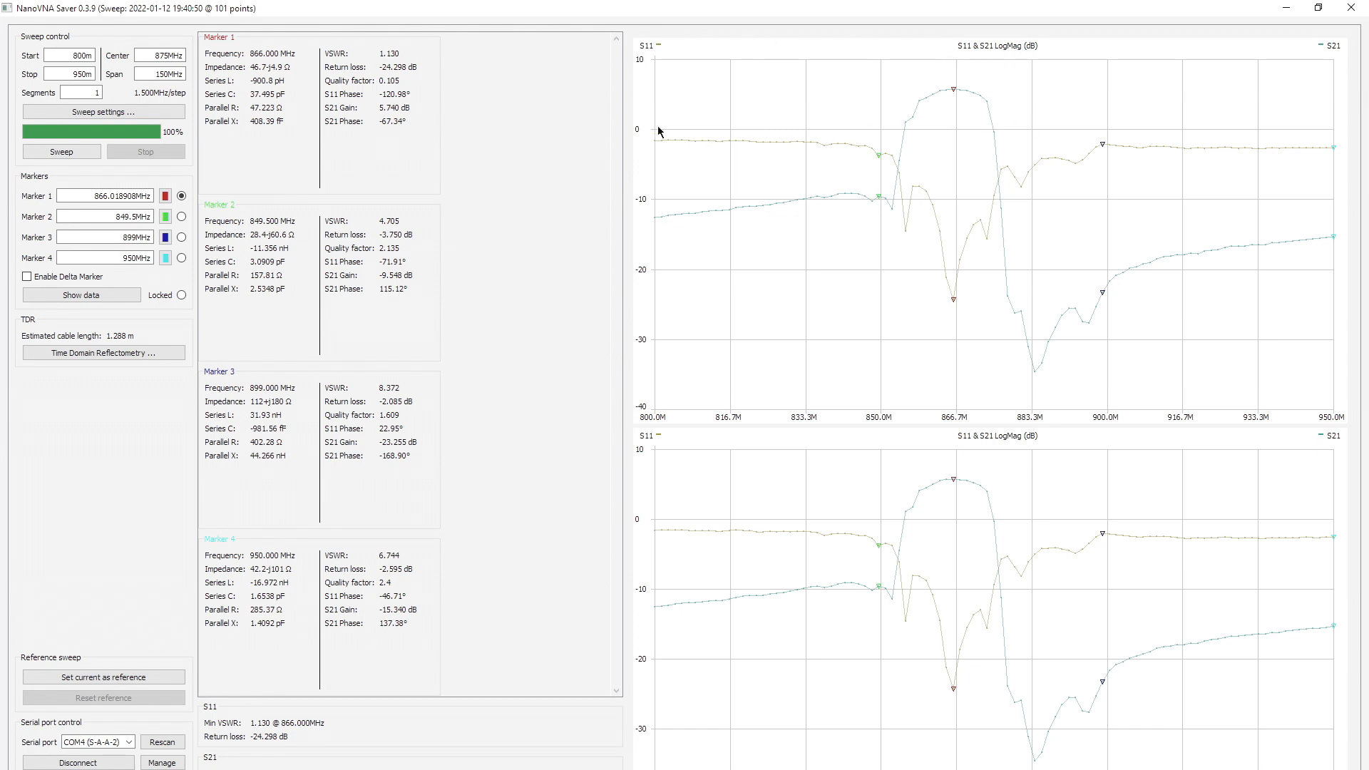
mouse_move(1290, 131)
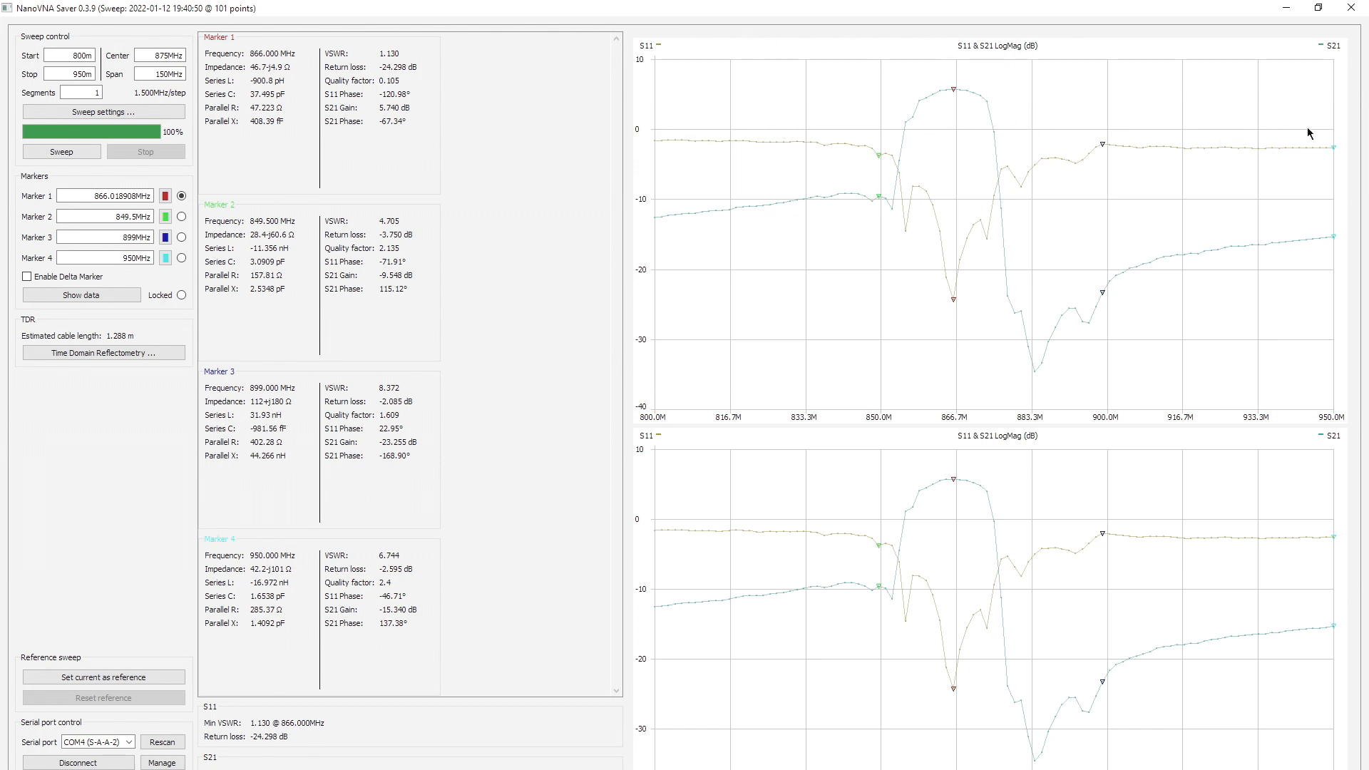